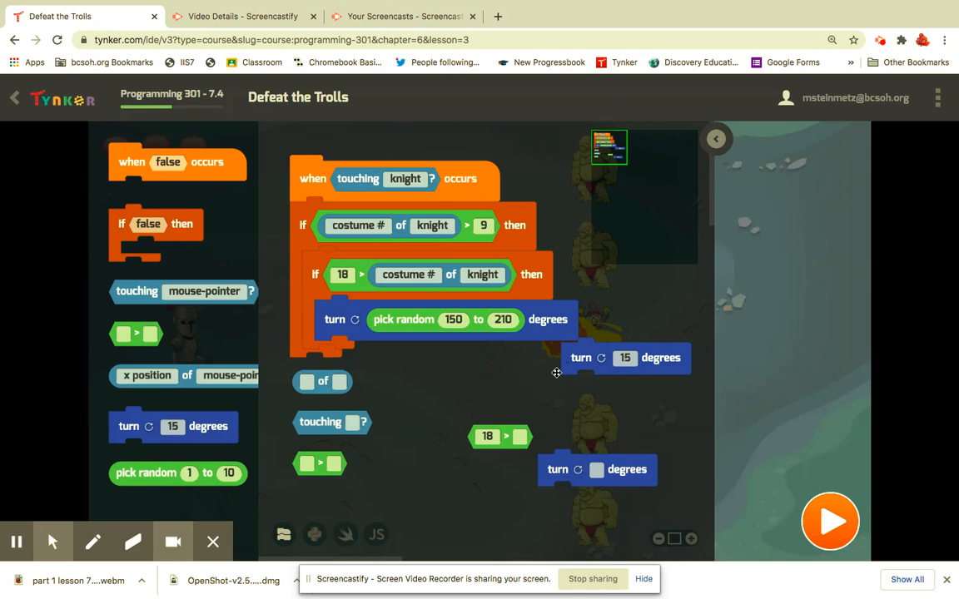
Run the level so the knight's code deflects incoming fireballs back at the trolls
{"action": "left_click", "coordinate": [828, 521]}
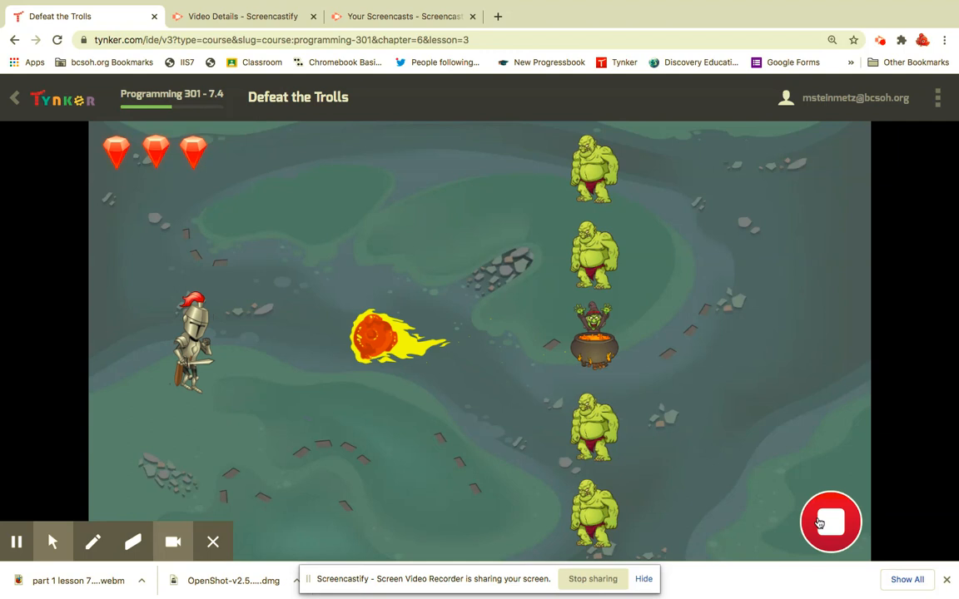